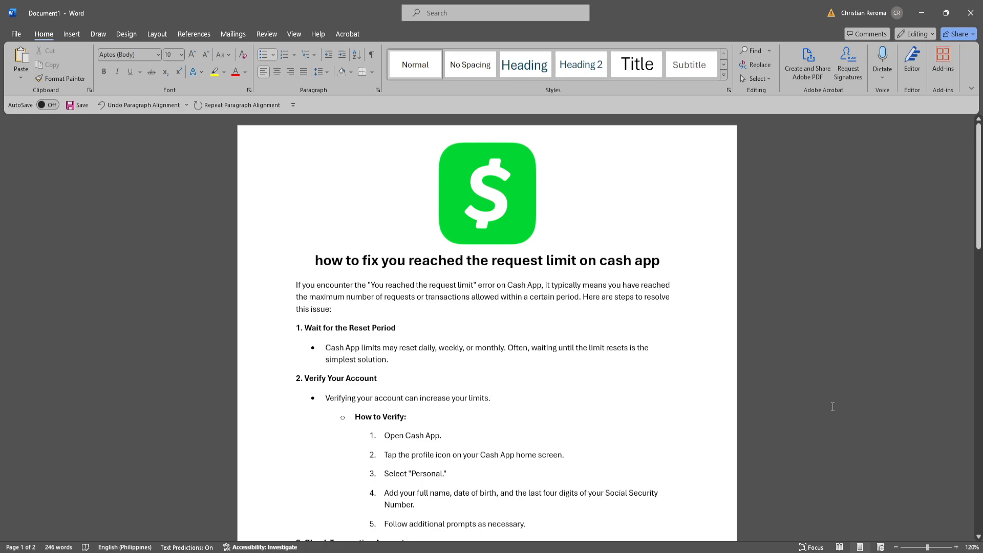
# Step: Scroll to the end of page 2, through contact-support steps 2–5 ending with following the prompts
pyautogui.click(491, 398)
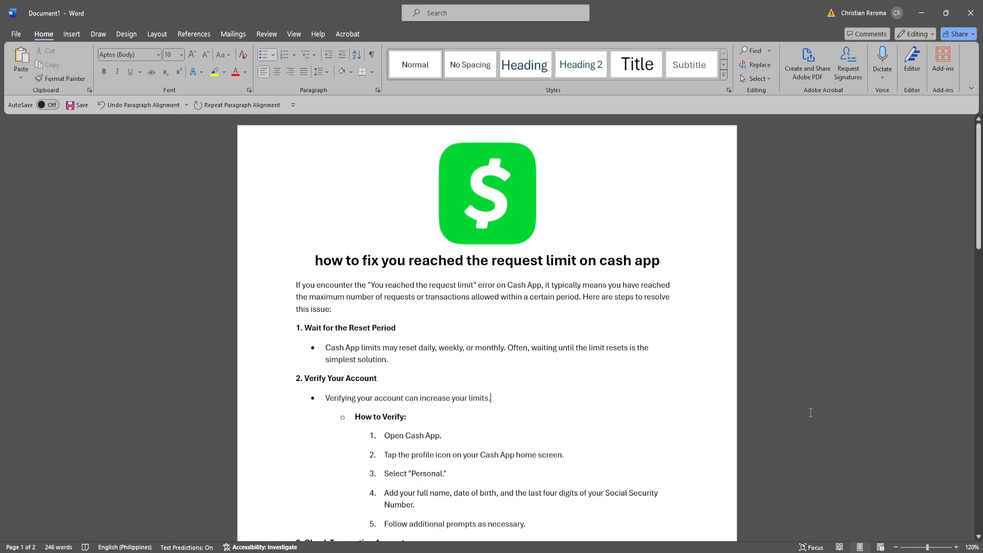
pyautogui.moveTo(809, 413)
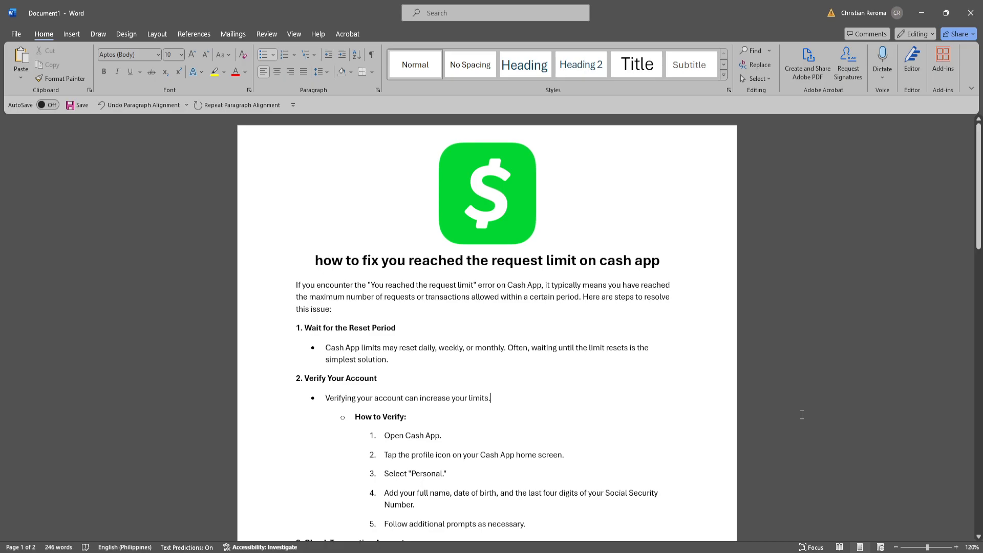
pyautogui.scroll(-3)
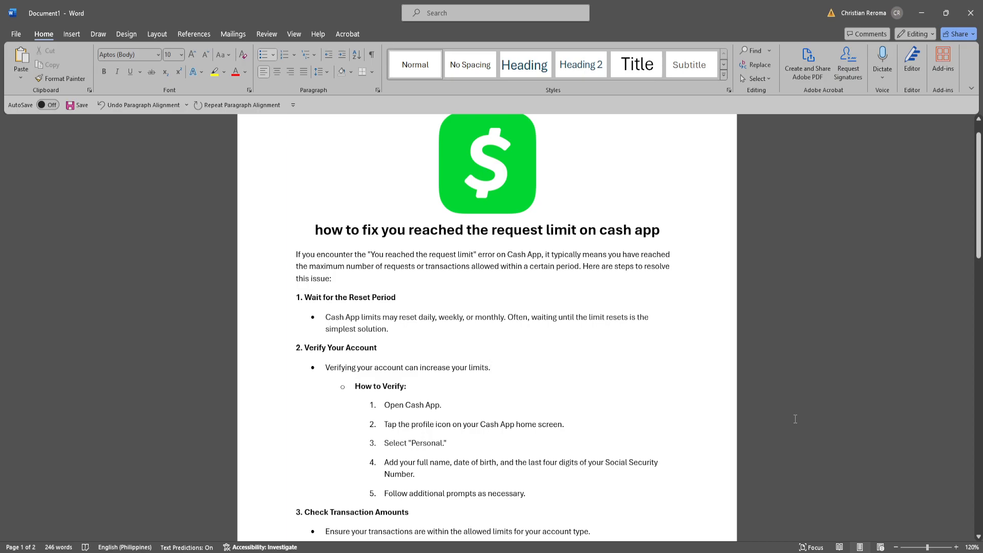
pyautogui.scroll(-3)
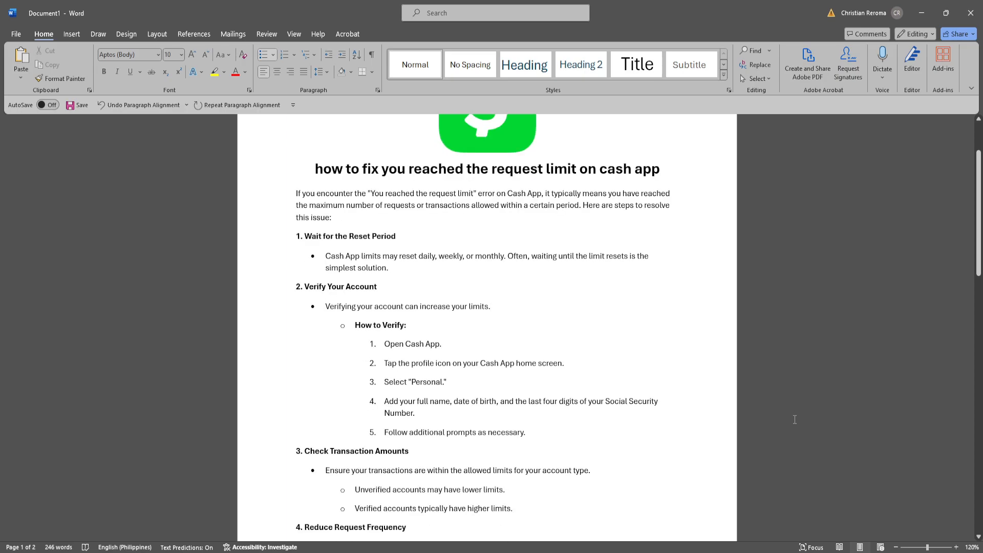
pyautogui.click(491, 306)
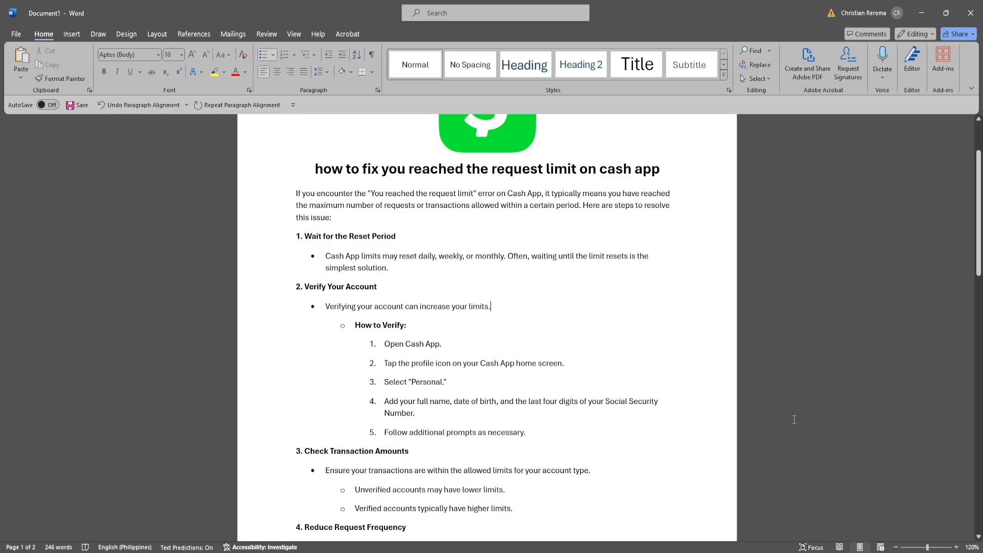
pyautogui.scroll(-3)
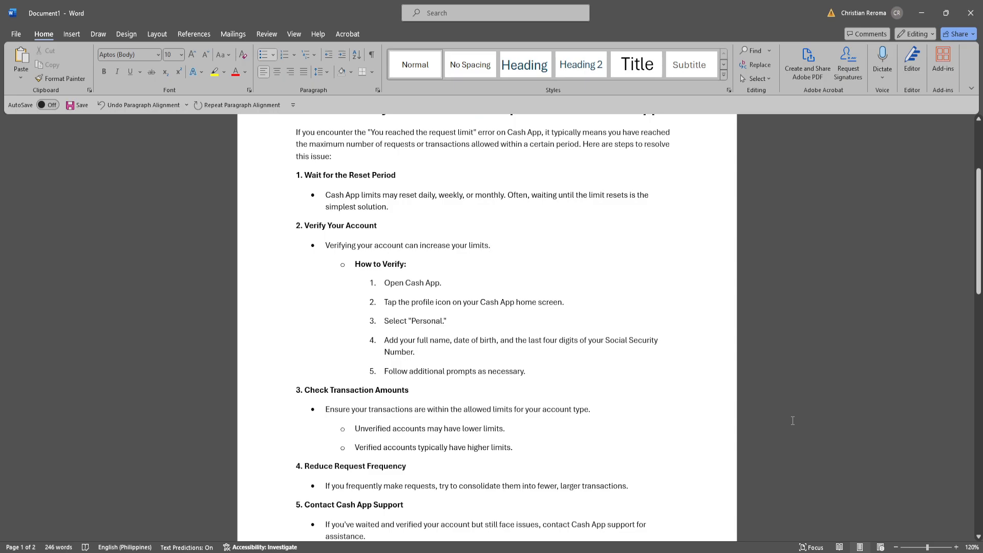
pyautogui.click(491, 246)
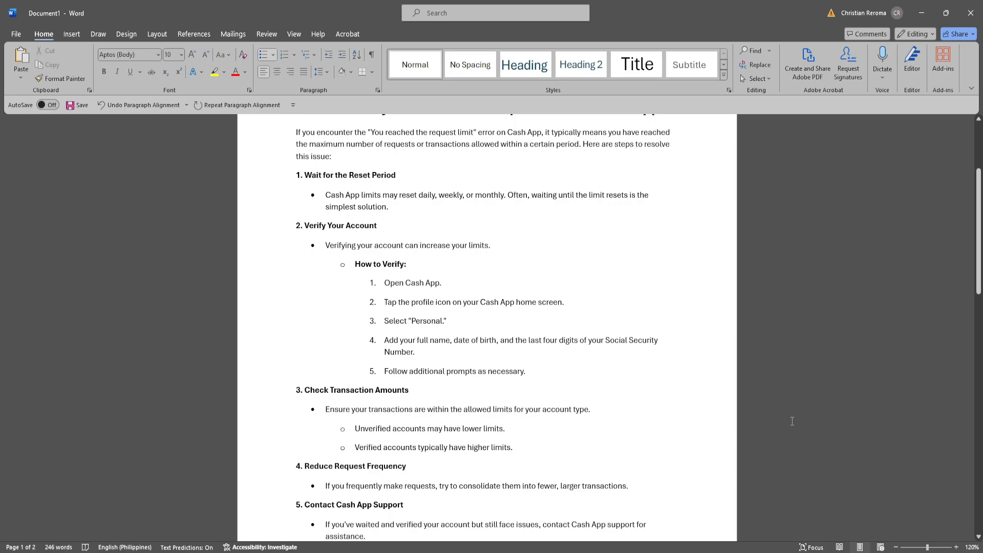
pyautogui.scroll(-3)
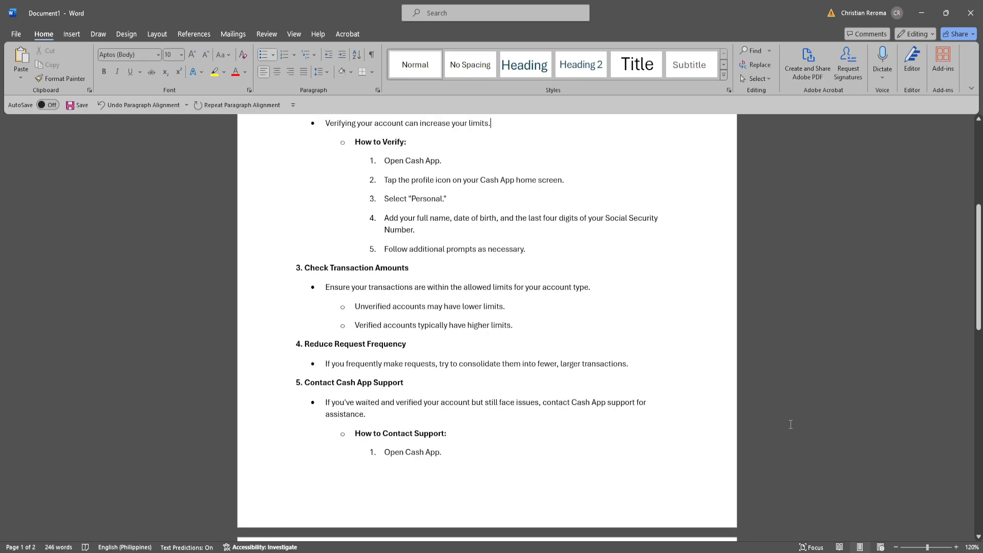
pyautogui.moveTo(788, 419)
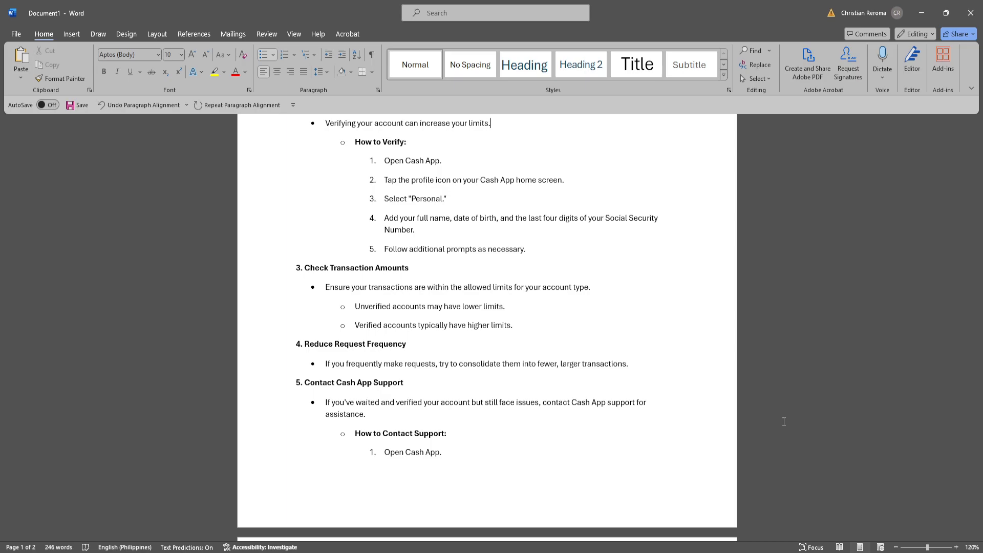
pyautogui.scroll(-3)
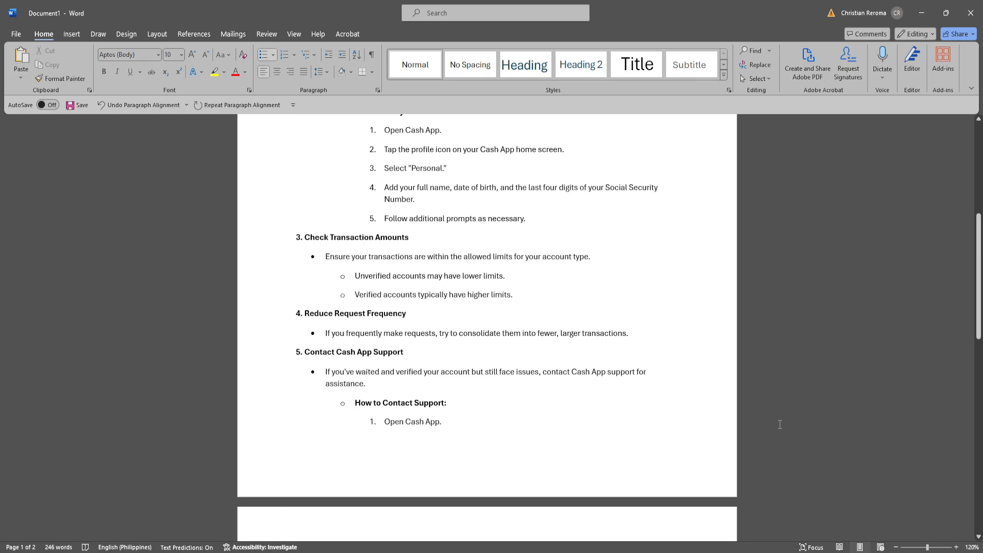
pyautogui.moveTo(772, 430)
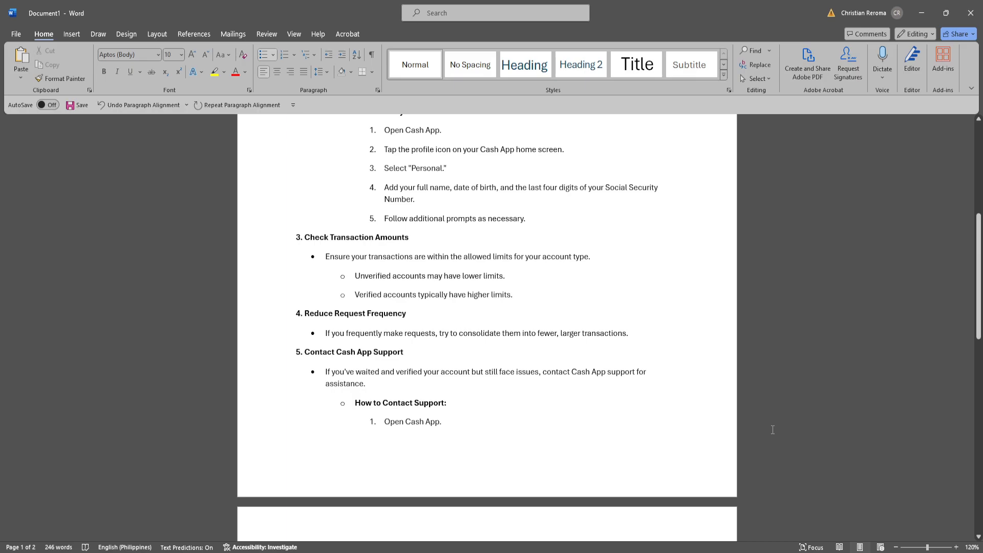
pyautogui.moveTo(772, 431)
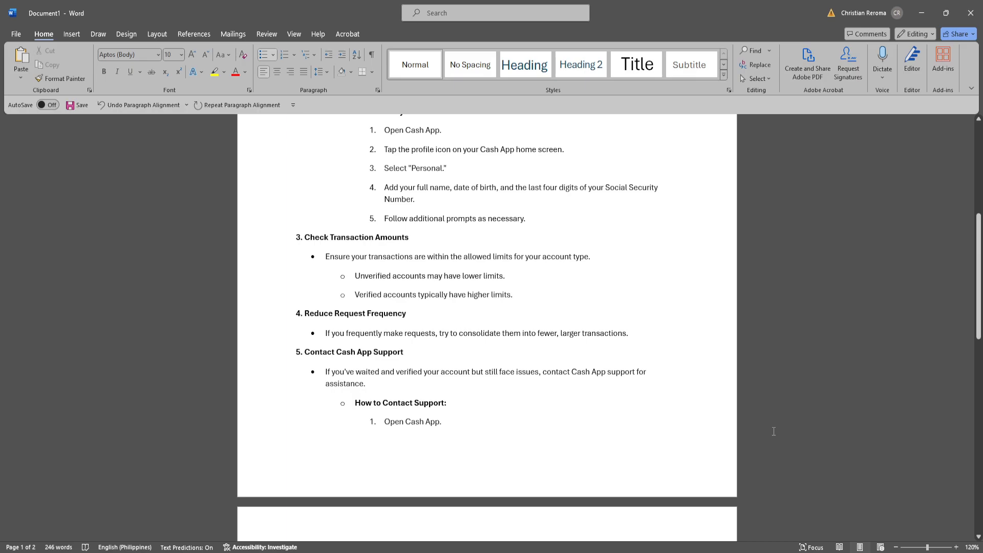
pyautogui.scroll(-3)
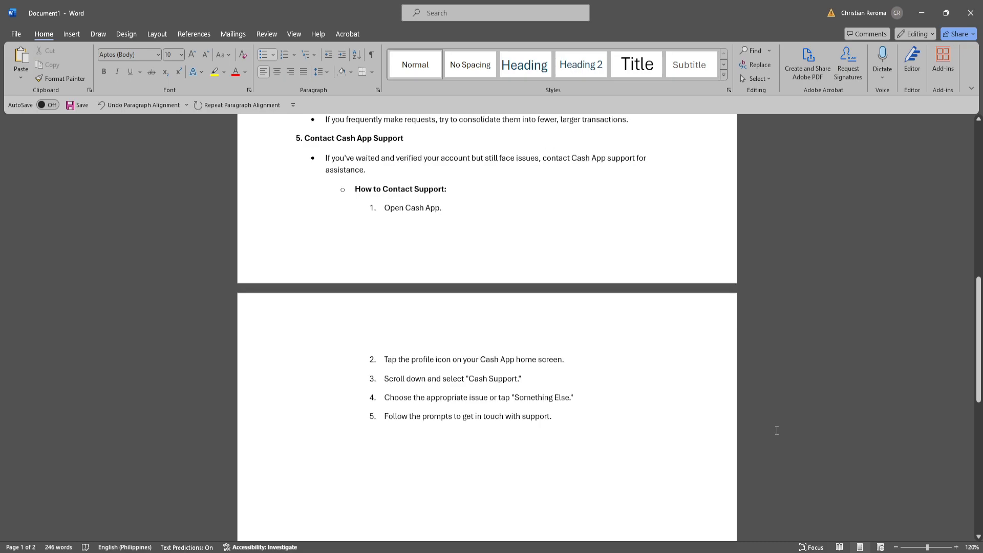
pyautogui.moveTo(783, 427)
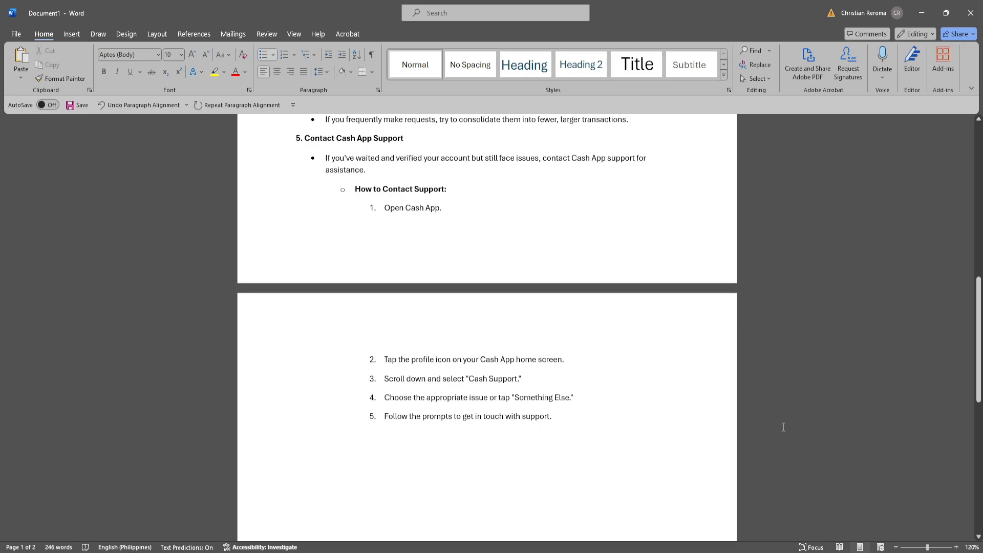